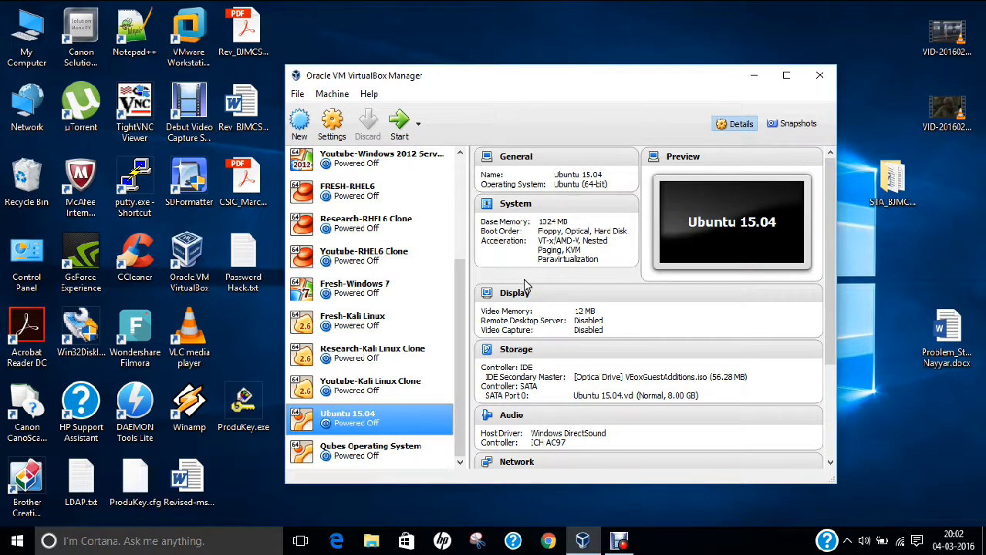
{"action": "mouse_move", "coordinate": [383, 83]}
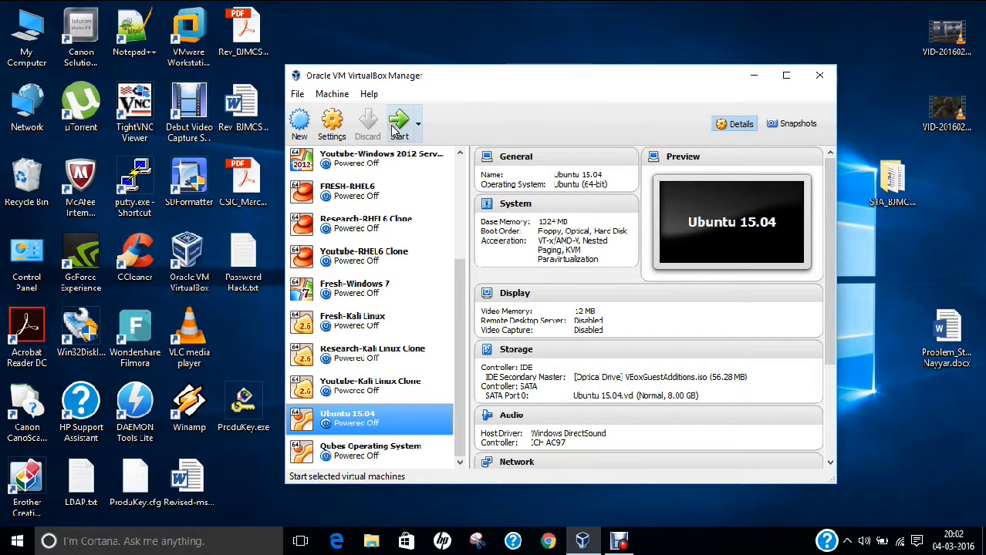
{"action": "mouse_move", "coordinate": [398, 124]}
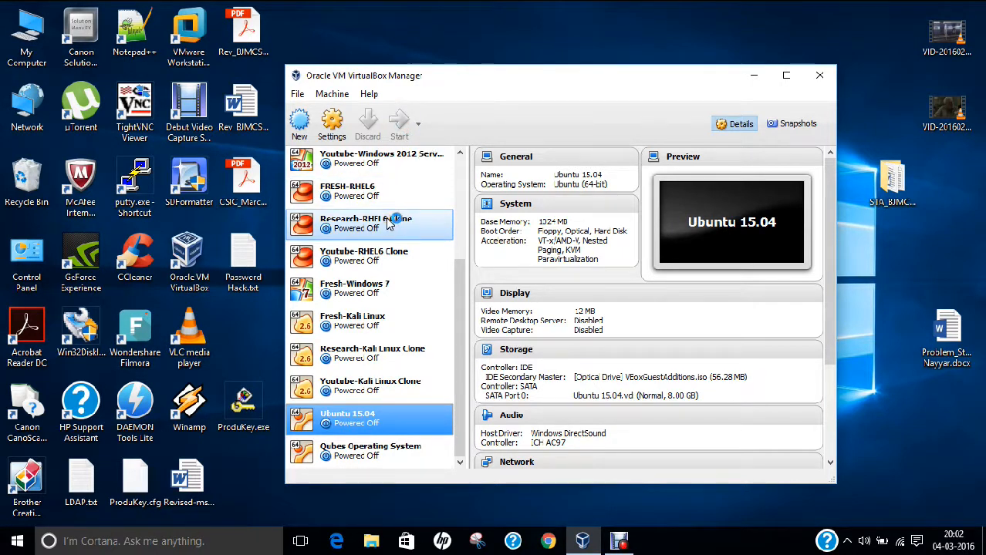
{"action": "mouse_move", "coordinate": [389, 223]}
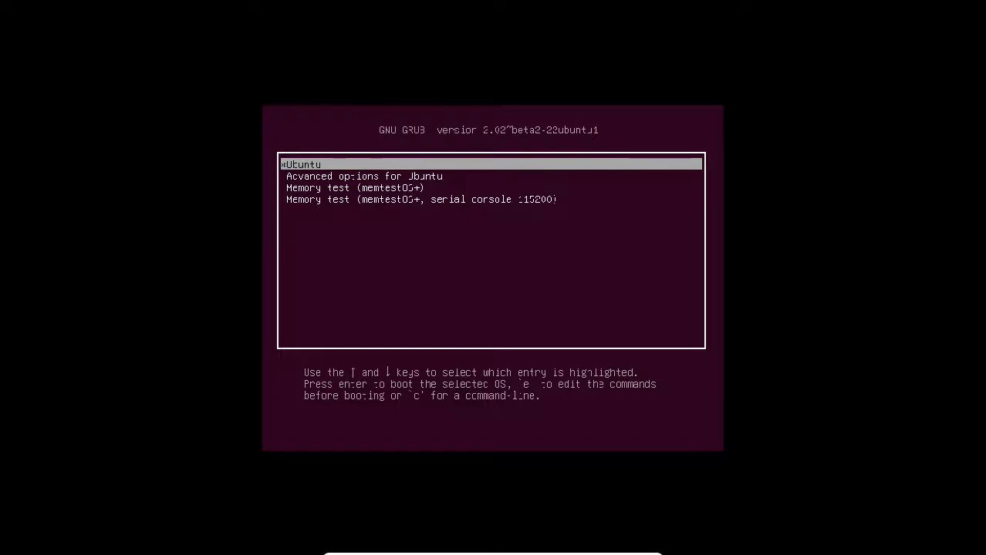
Highlight the Ubuntu GRUB entry with the arrow keys and edit it with e.
{"action": "key", "text": "Down"}
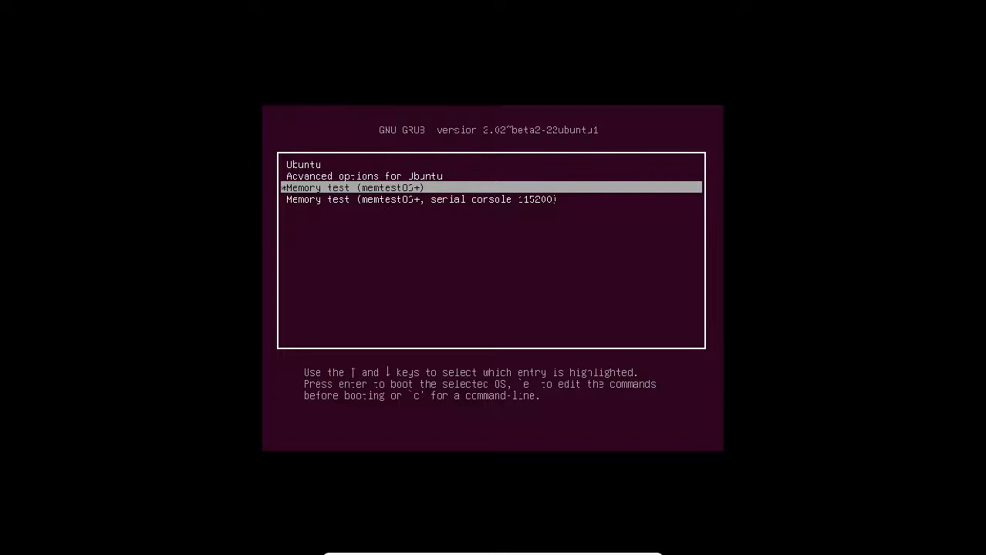
{"action": "key", "text": "Down"}
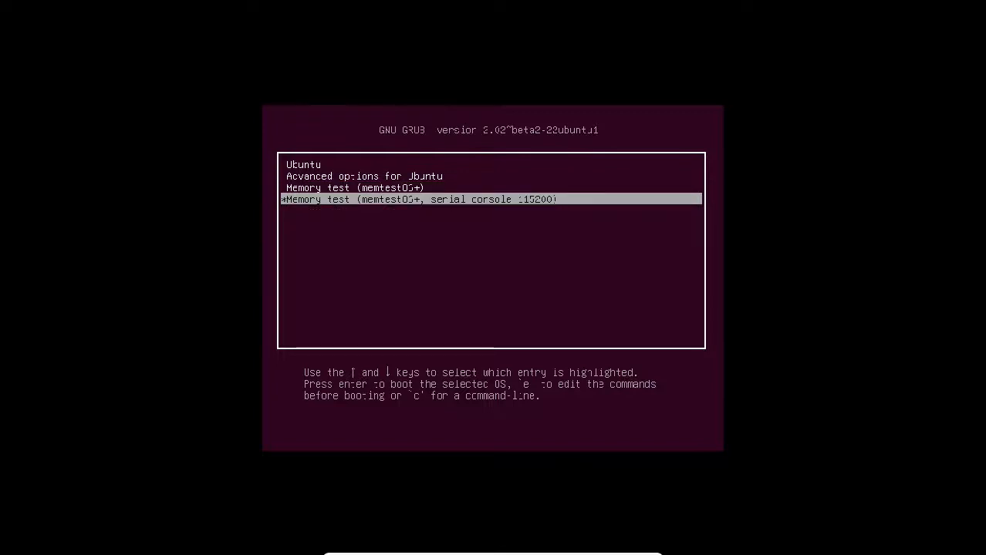
{"action": "key", "text": "Up"}
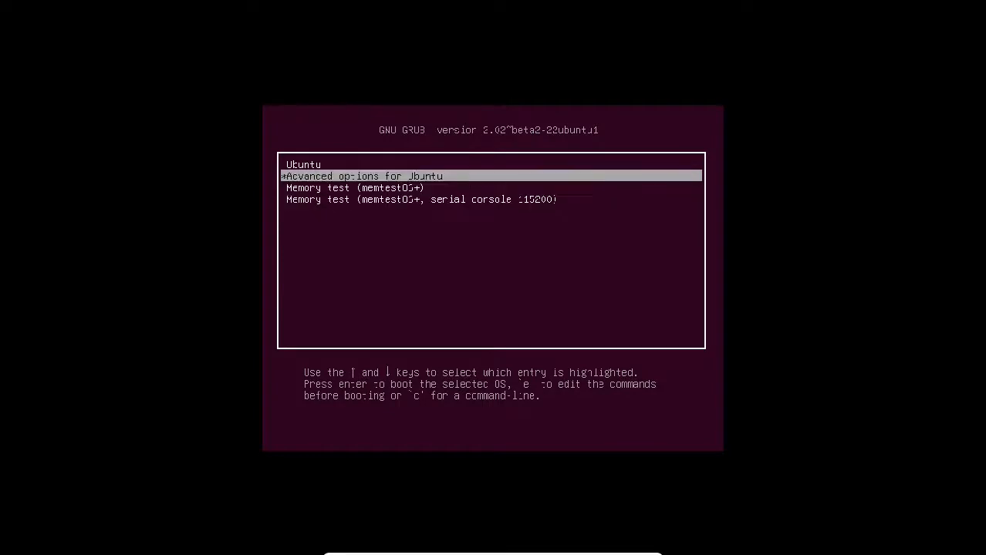
{"action": "key", "text": "e"}
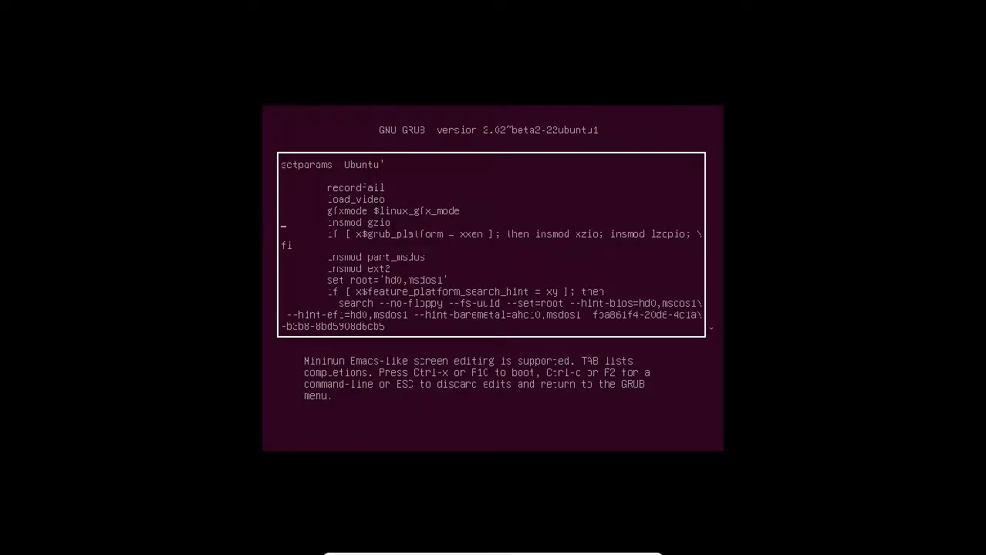
Move to the linux kernel line and append init=/bin/bash so the VM boots to a root shell.
{"action": "key", "text": "Down"}
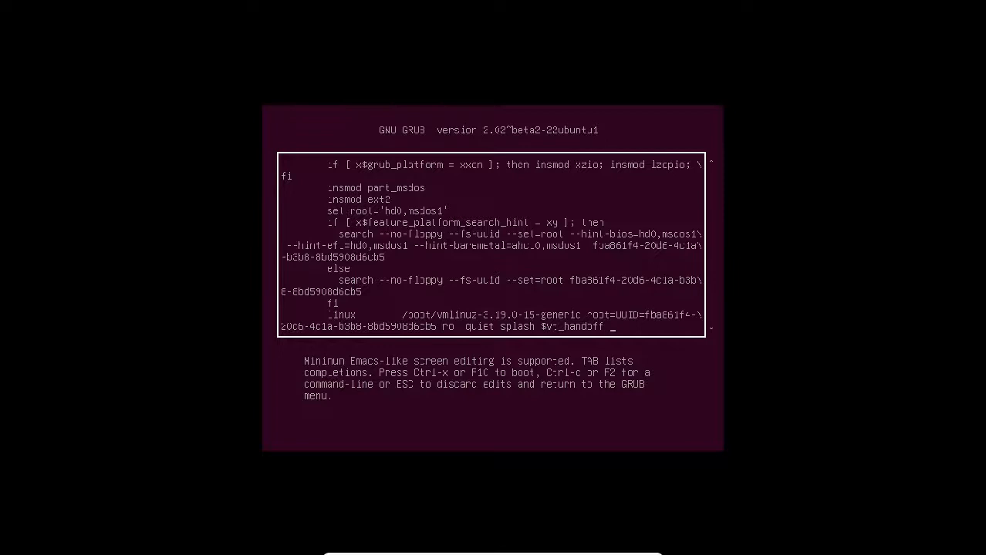
{"action": "type", "text": "init"}
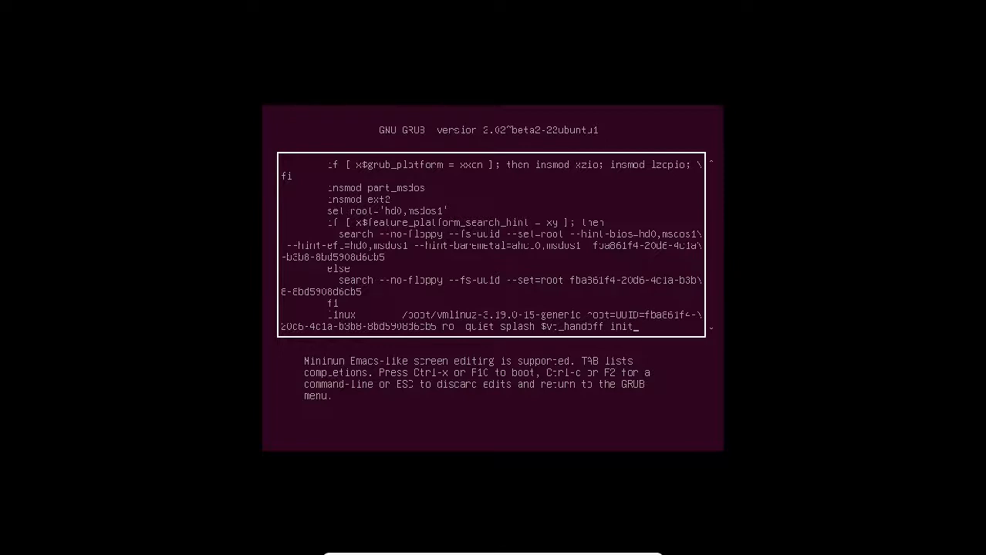
{"action": "type", "text": "/bin"}
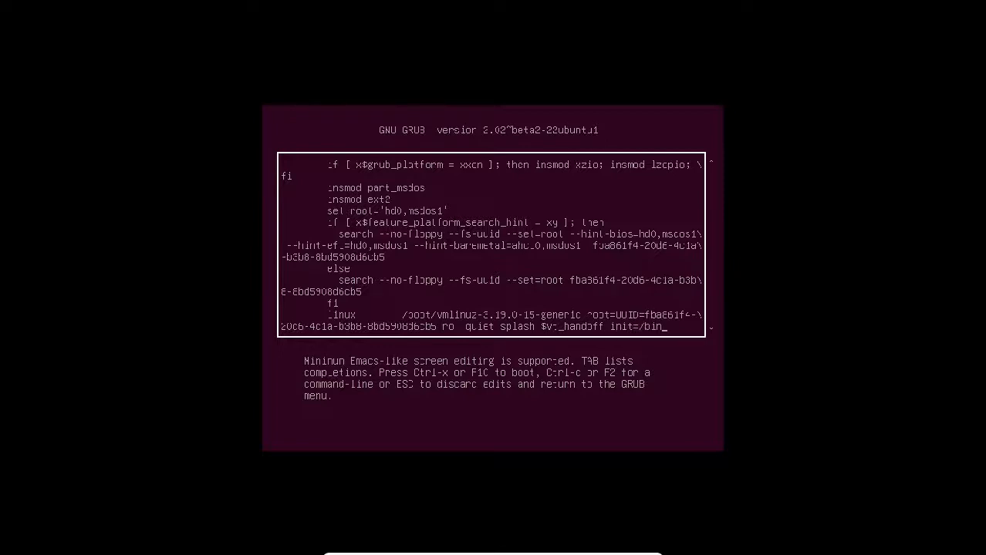
{"action": "type", "text": "bash"}
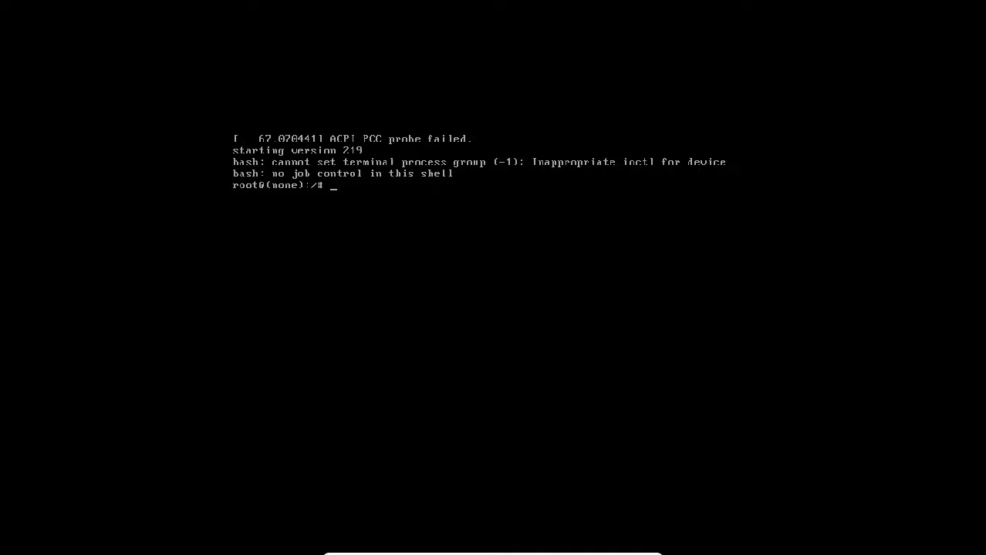
Run mount -o remount,rw / to make the root filesystem writable.
{"action": "type", "text": "mount"}
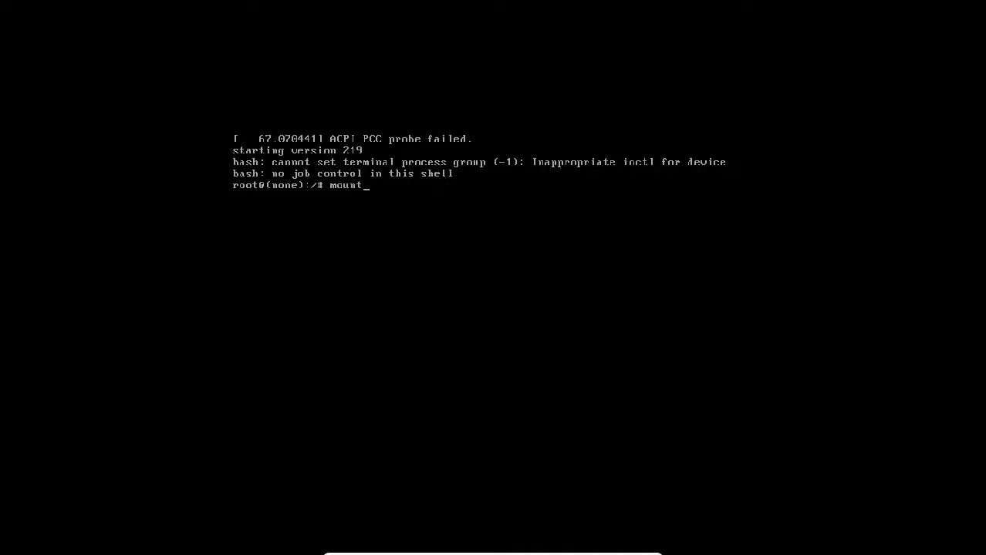
{"action": "type", "text": "-"}
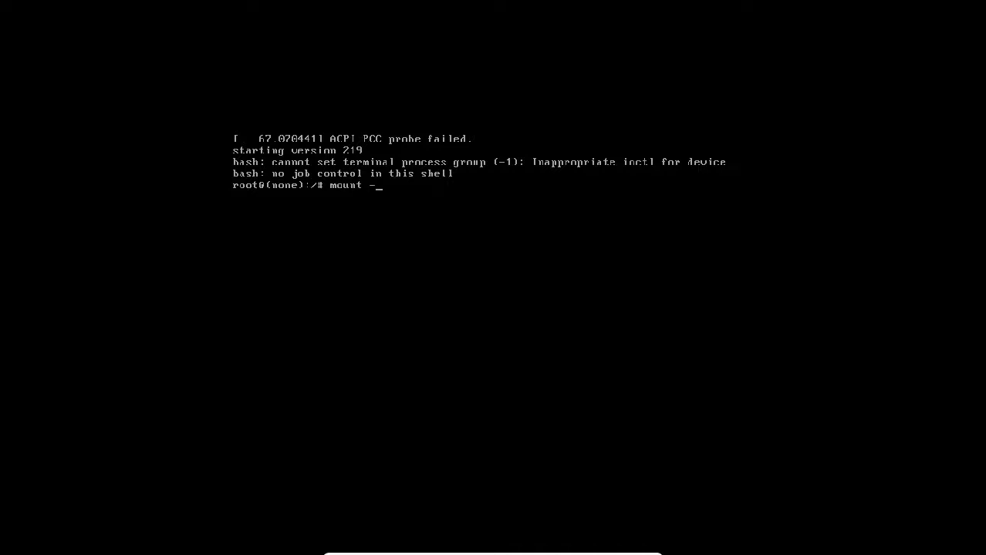
{"action": "type", "text": "o"}
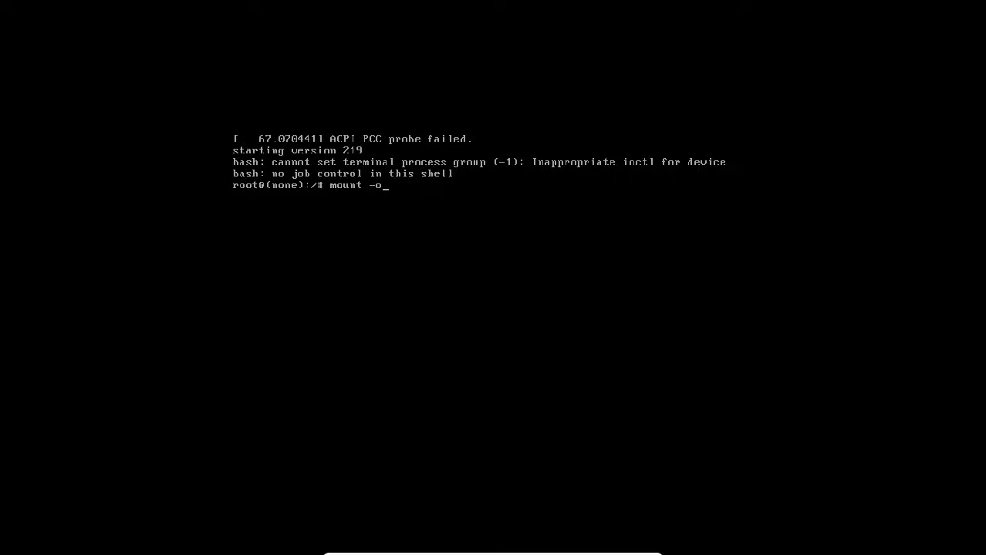
{"action": "type", "text": "remount"}
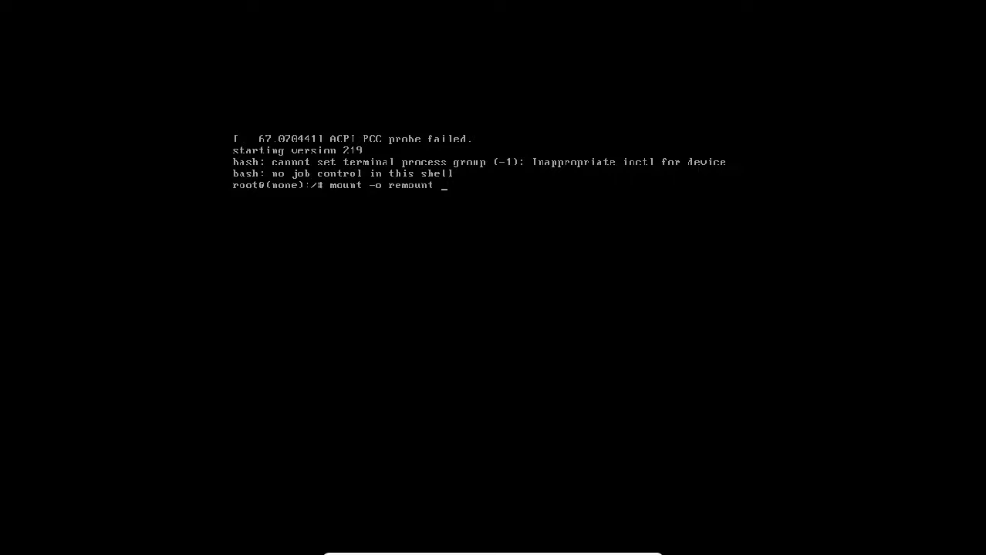
{"action": "type", "text": ",rw"}
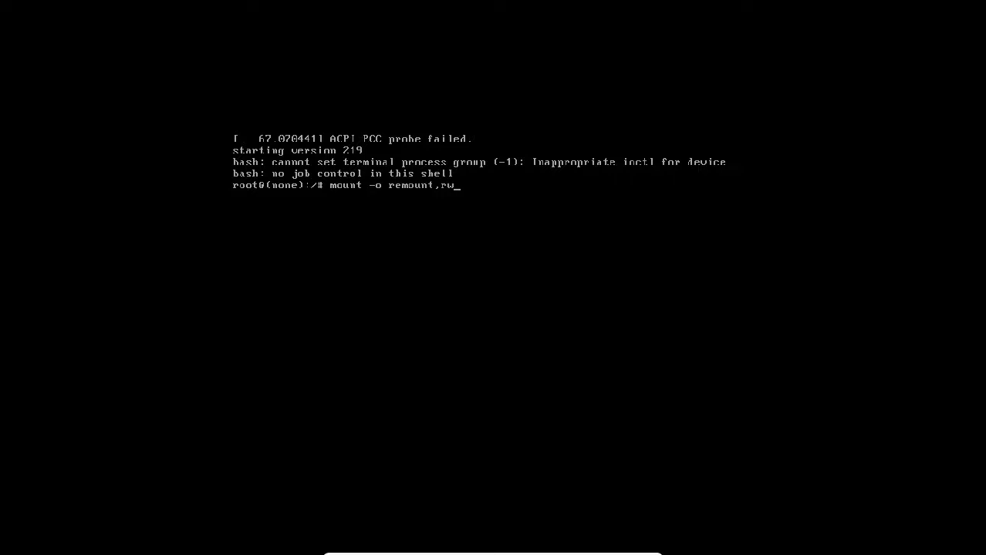
{"action": "key", "text": "Return"}
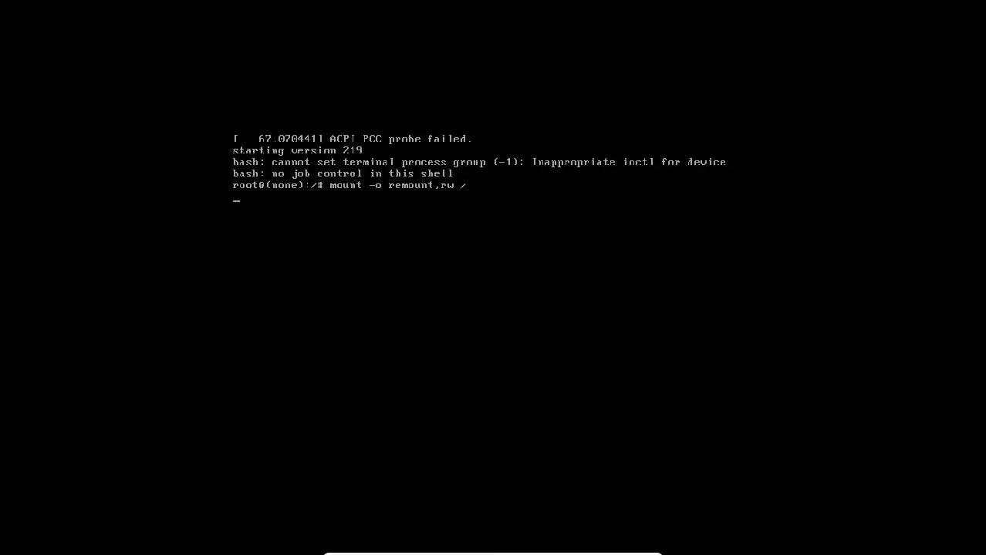
{"action": "key", "text": "Return"}
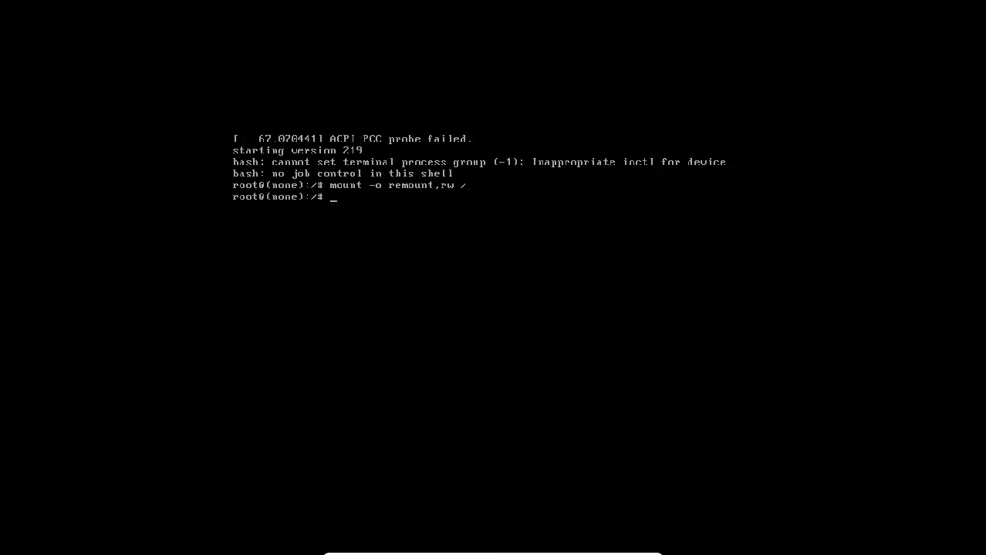
Run passwd to set the new root password, then reboot the machine.
{"action": "type", "text": "passwd"}
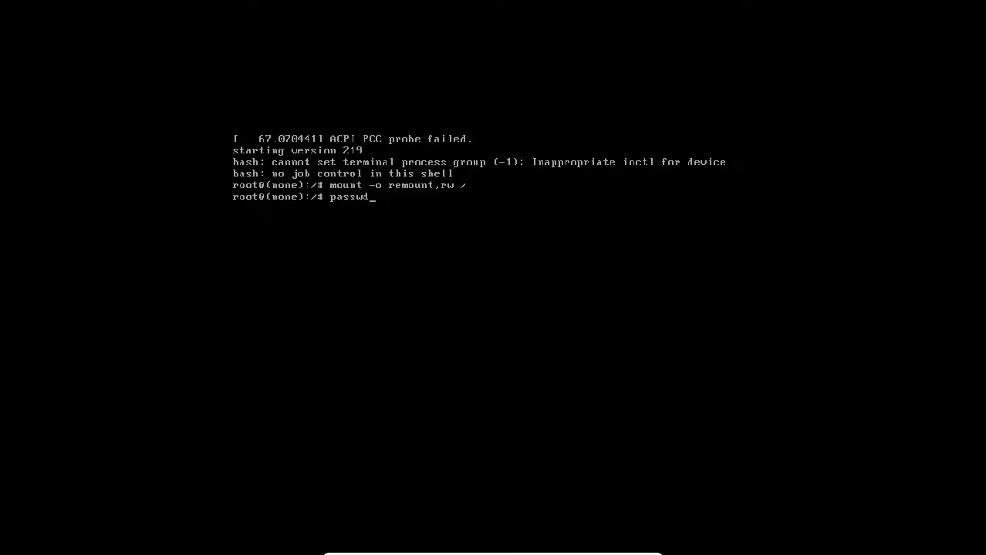
{"action": "key", "text": "Return"}
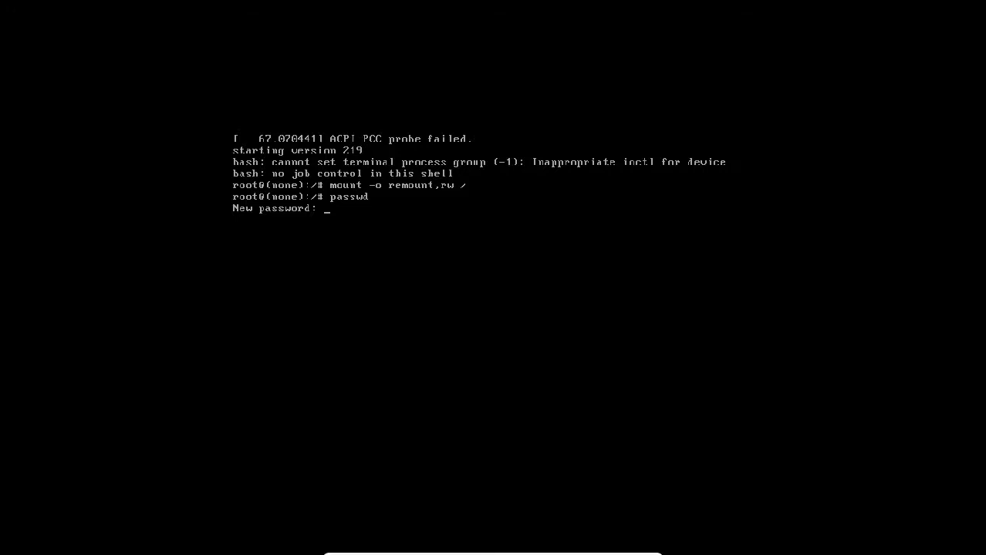
{"action": "key", "text": "Enter"}
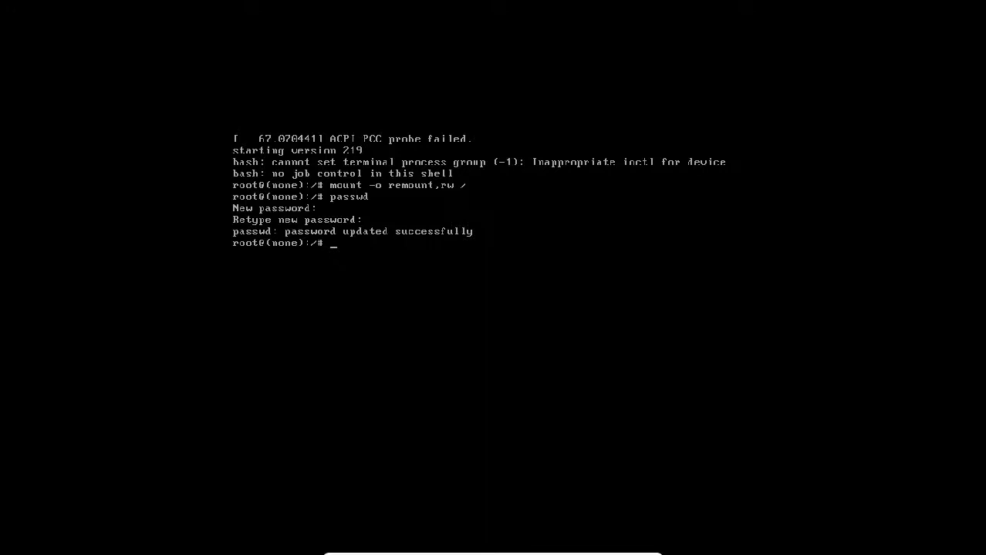
{"action": "type", "text": "reboot"}
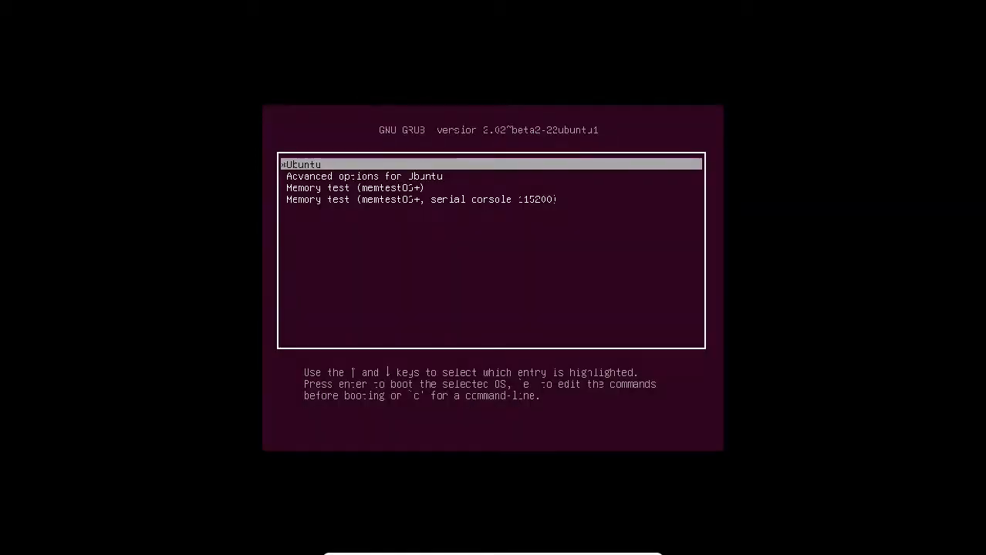
Boot the default Ubuntu entry and log in to the desktop with the account password.
{"action": "key", "text": "Return"}
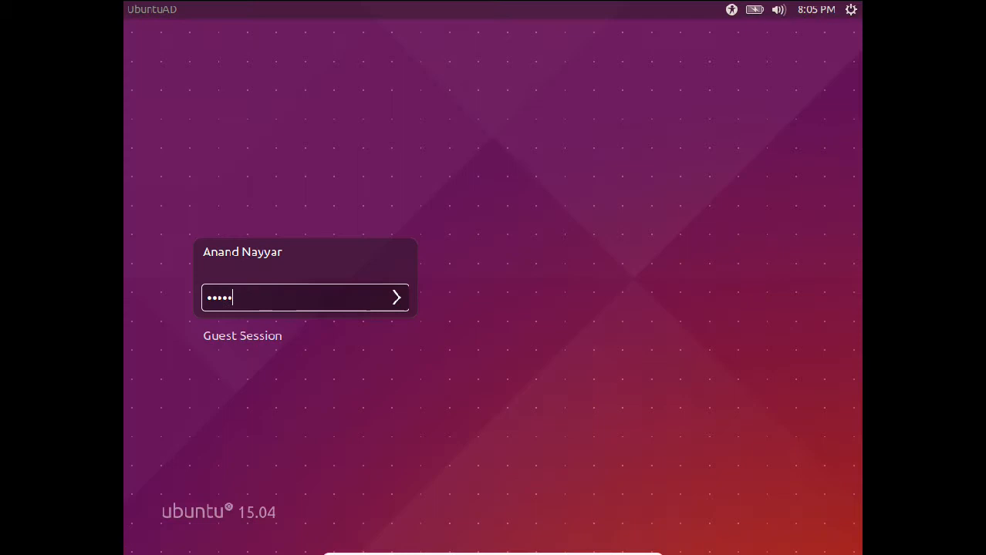
{"action": "left_click", "coordinate": [396, 296]}
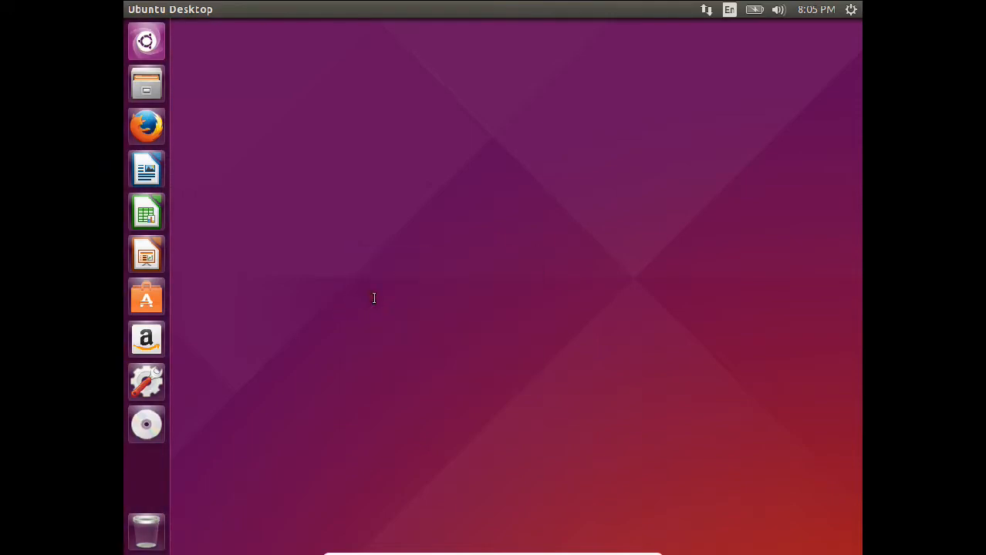
Become root with su - using the new password, then run cd and clear.
{"action": "type", "text": "su -"}
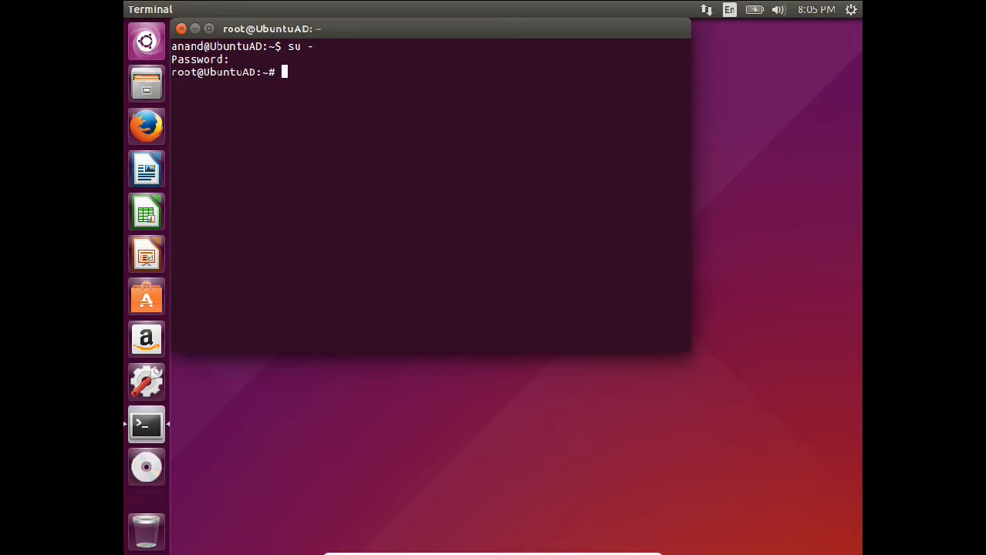
{"action": "type", "text": "cd"}
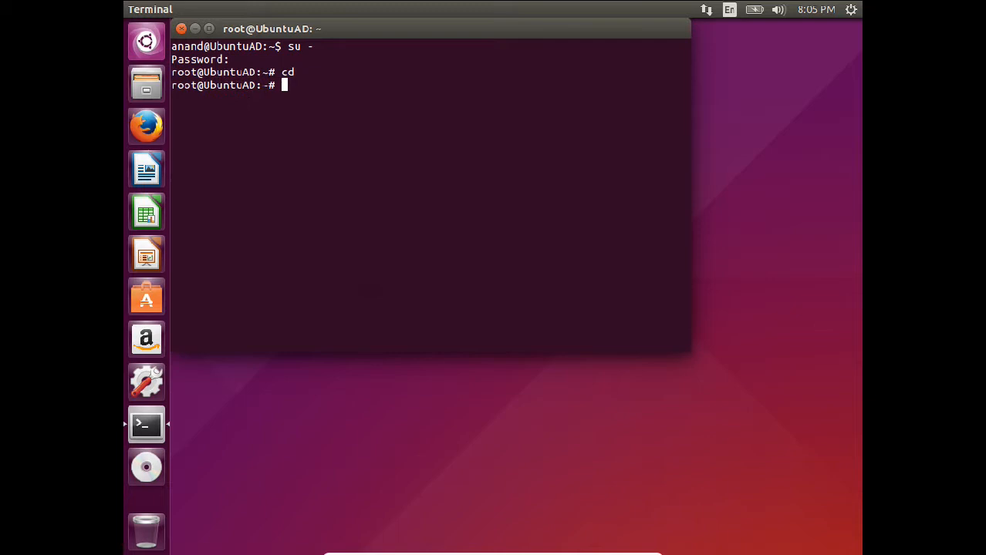
{"action": "type", "text": "cleaqr"}
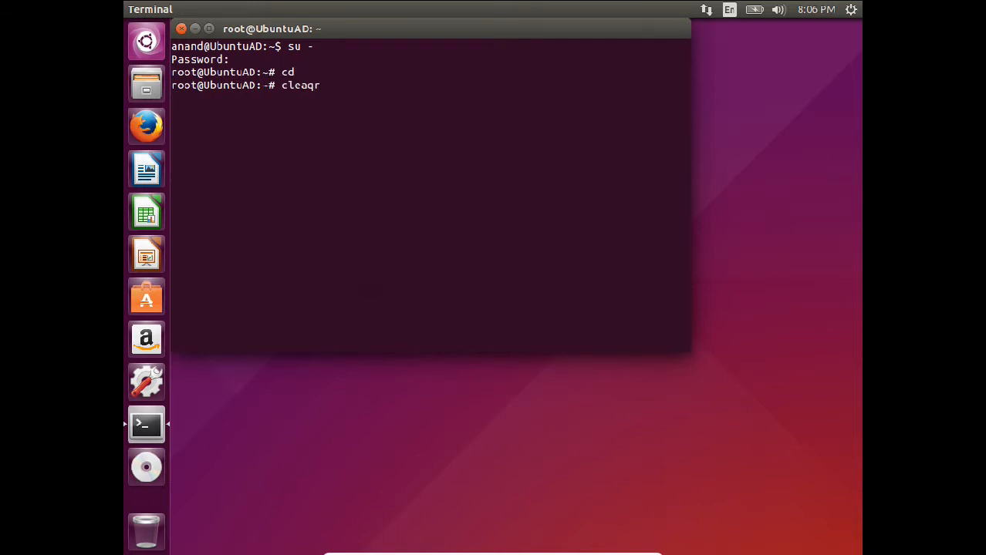